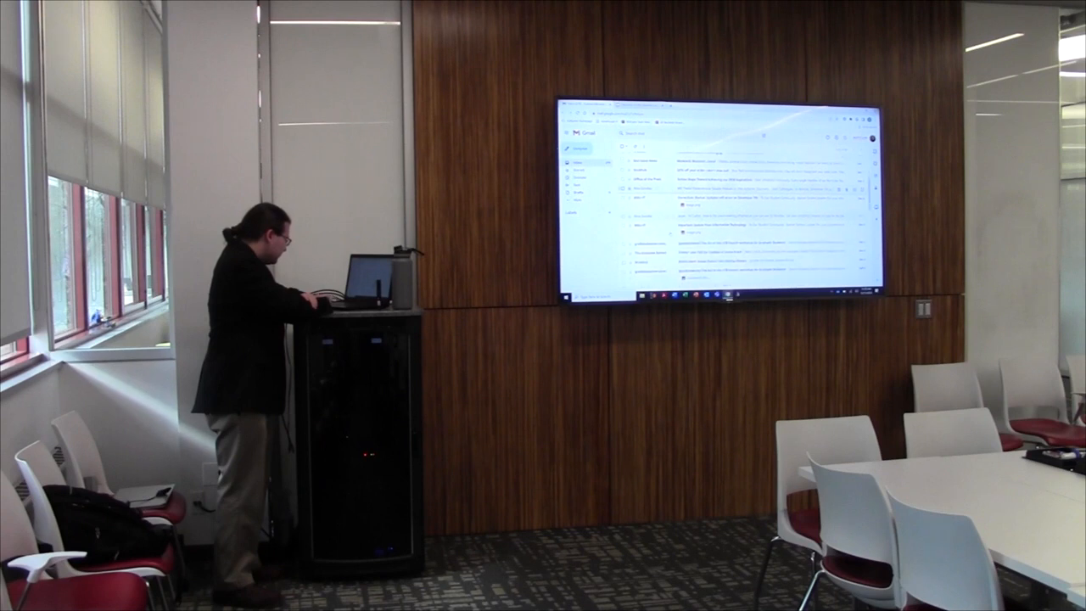
{"action": "left_click", "coordinate": [679, 166]}
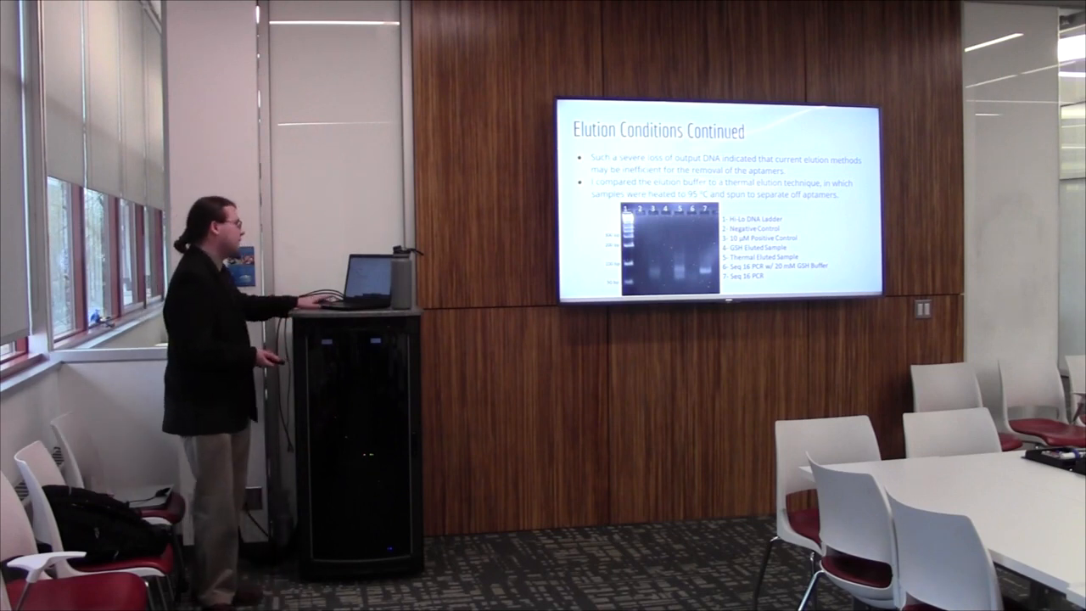
{"action": "key", "text": "Right"}
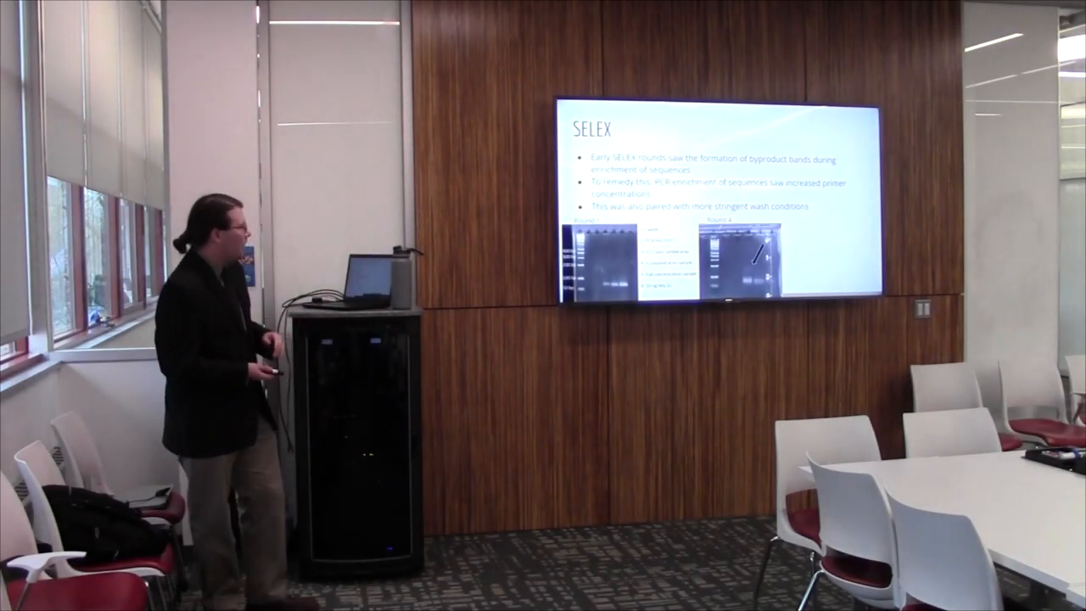